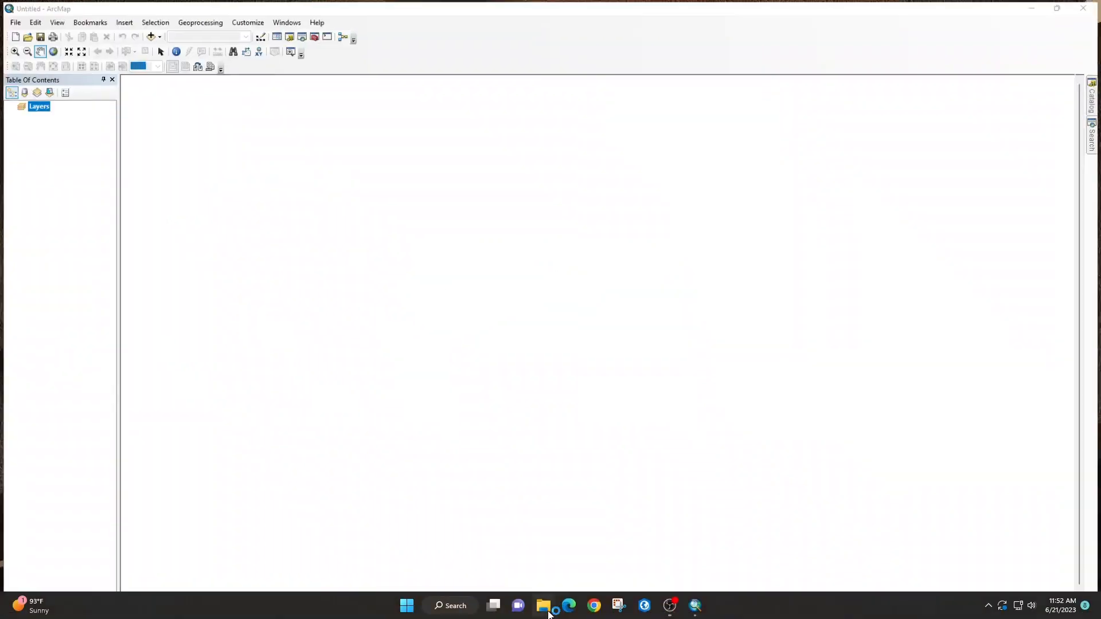
# Browse in File Explorer to Desktop > Giovanni > Map pakage to reach dust_emission.mpk.
pyautogui.click(542, 605)
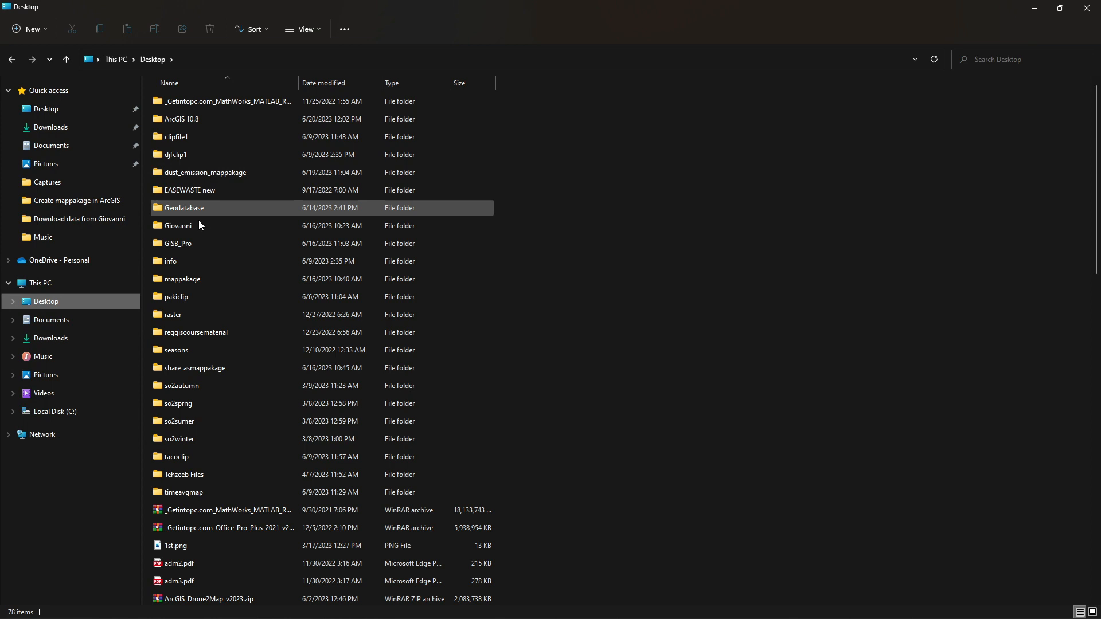
pyautogui.doubleClick(176, 226)
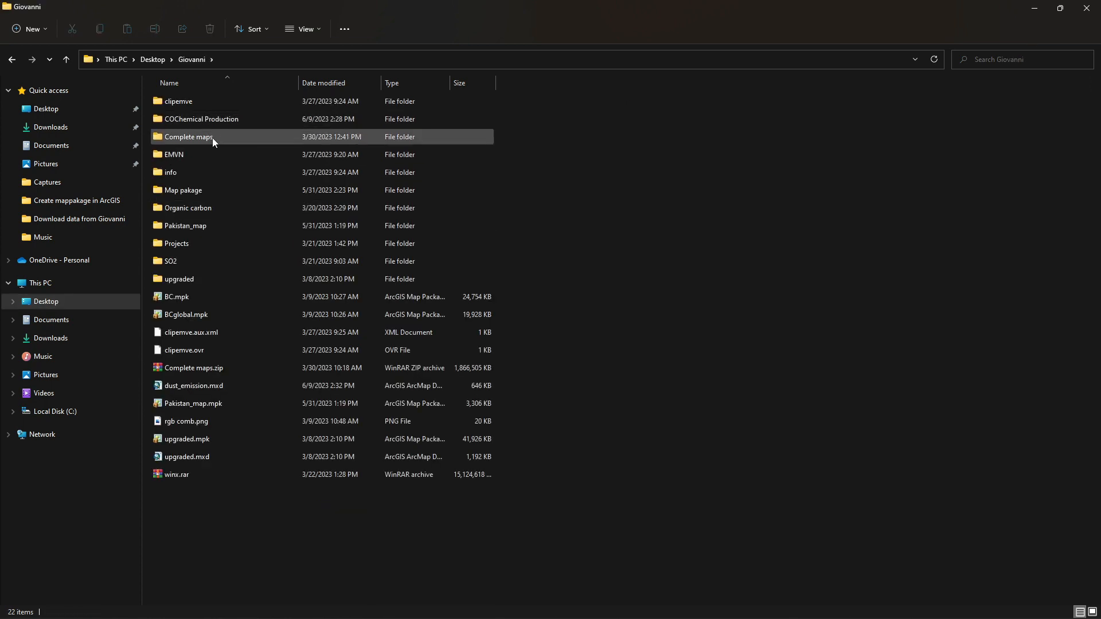
pyautogui.click(186, 190)
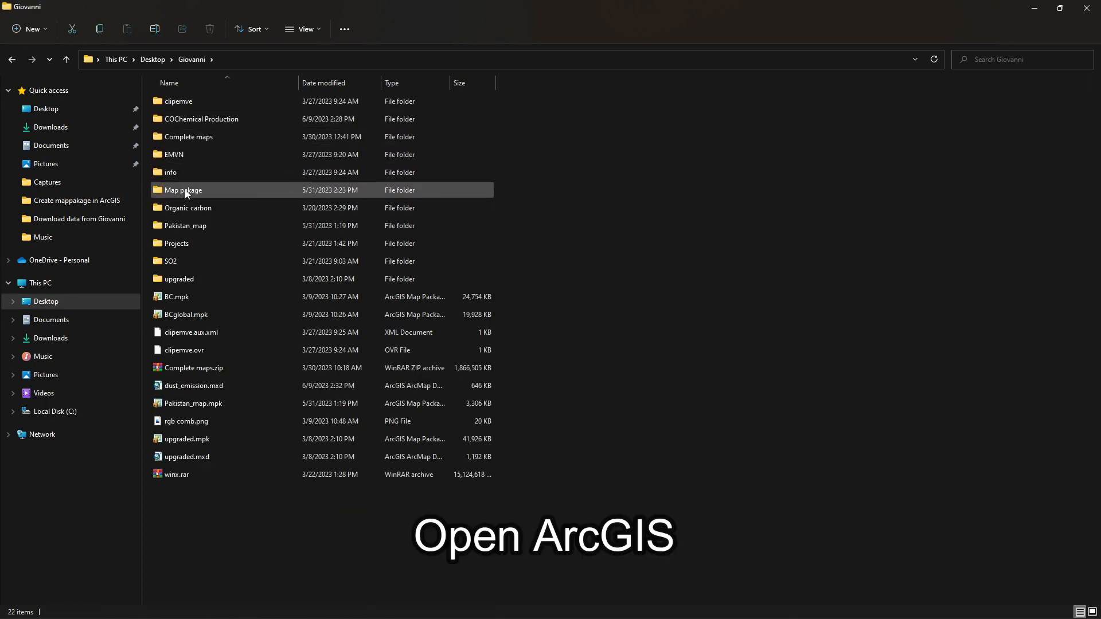
pyautogui.doubleClick(183, 191)
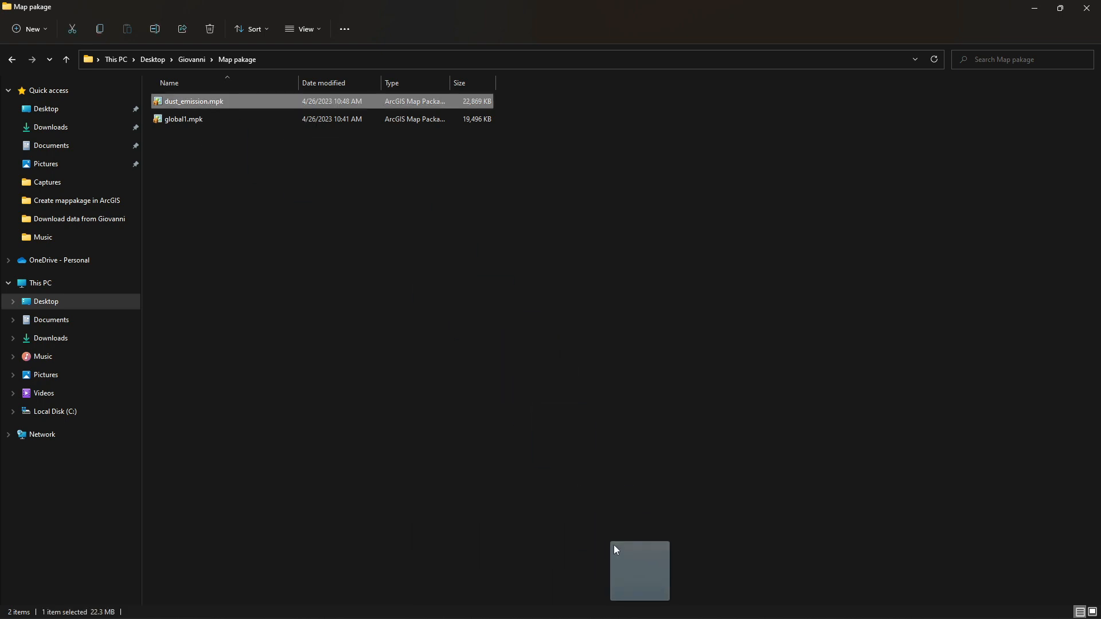
# Load dust_emission.mpk into ArcMap and dismiss the Getting Started dialog.
pyautogui.doubleClick(192, 101)
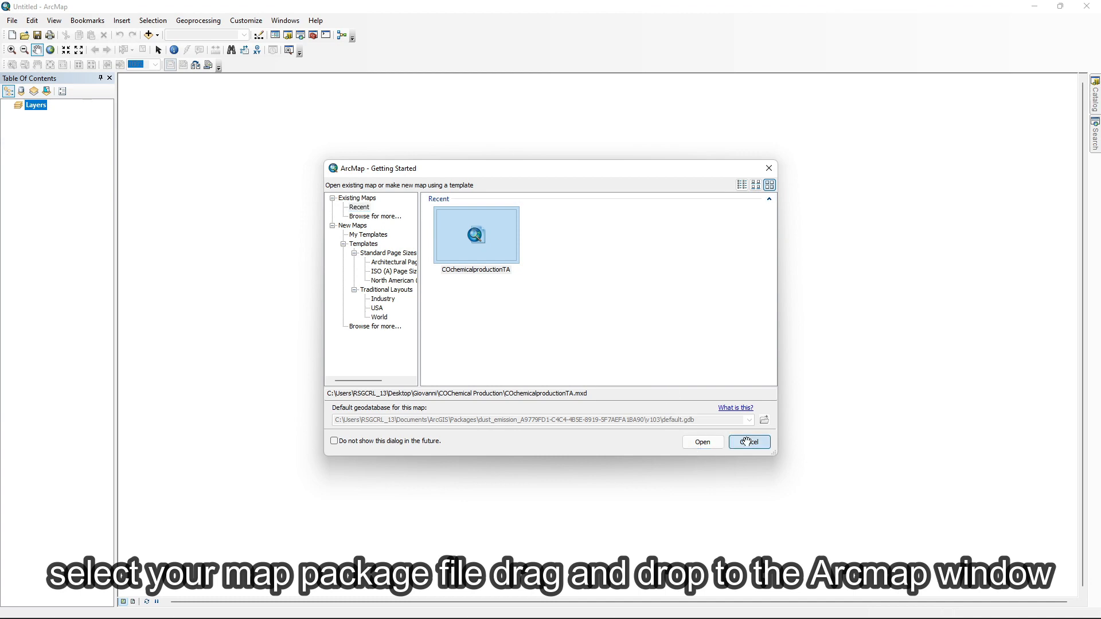
pyautogui.click(749, 441)
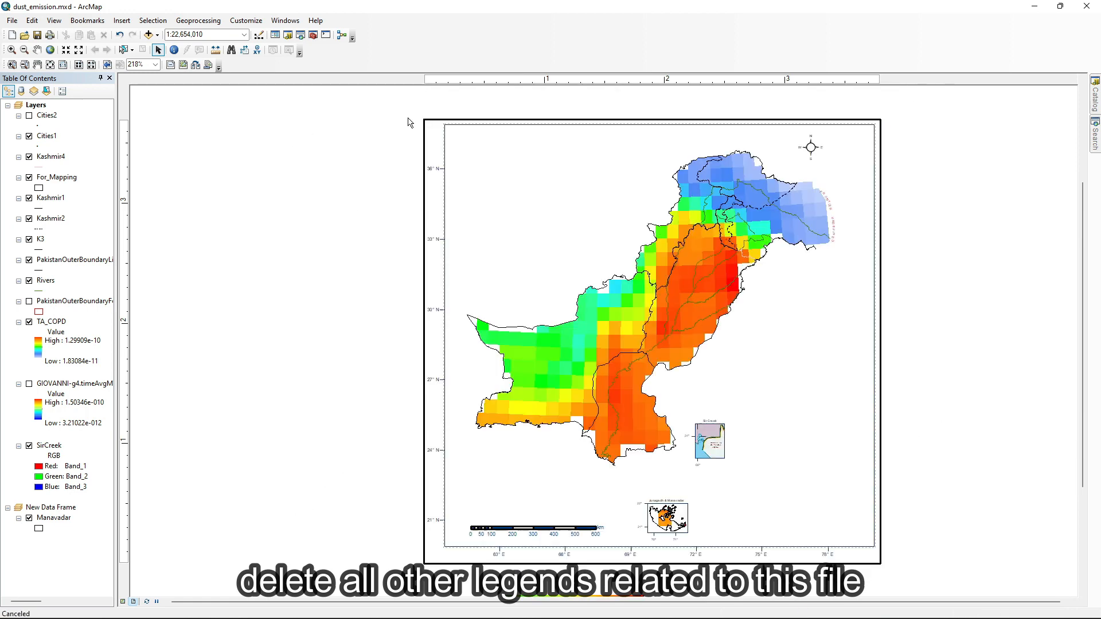
pyautogui.moveTo(435, 123); pyautogui.dragTo(877, 555)
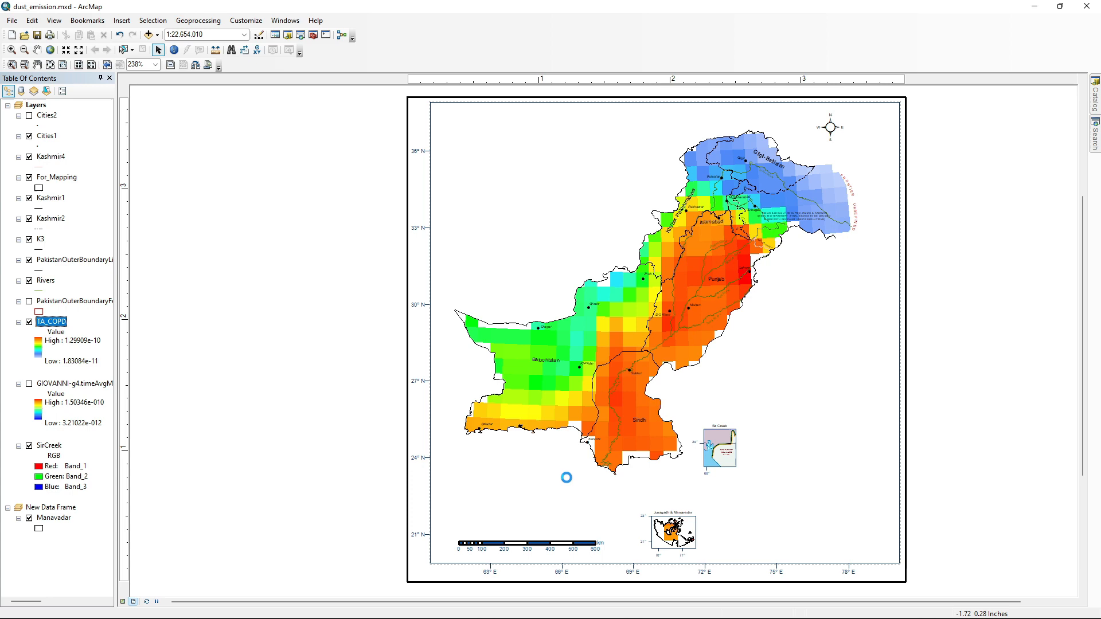
pyautogui.doubleClick(52, 321)
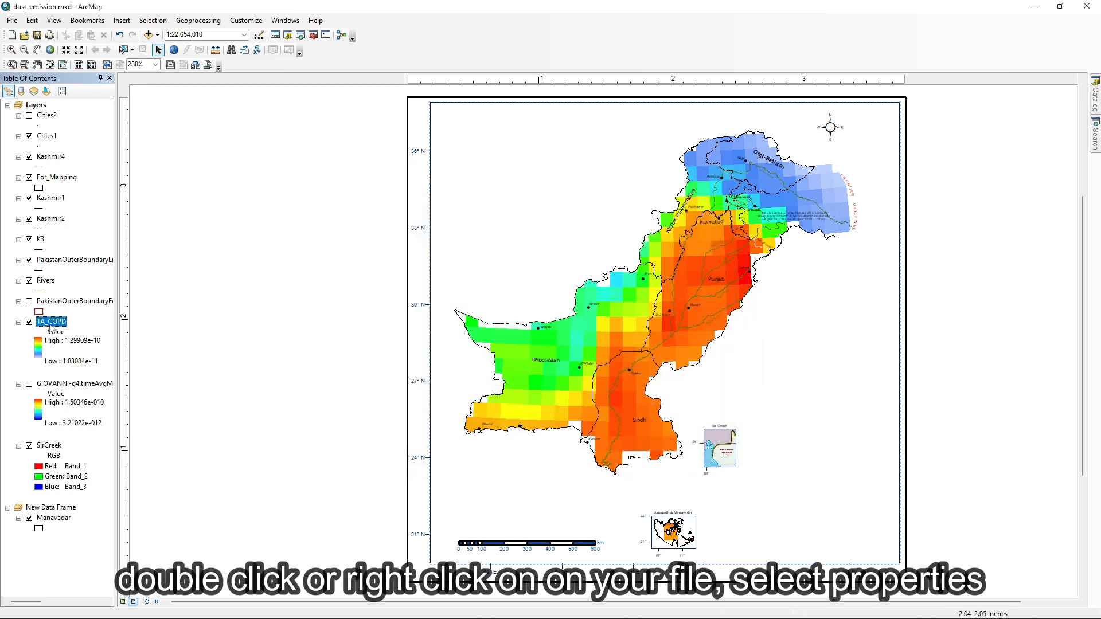
pyautogui.doubleClick(50, 321)
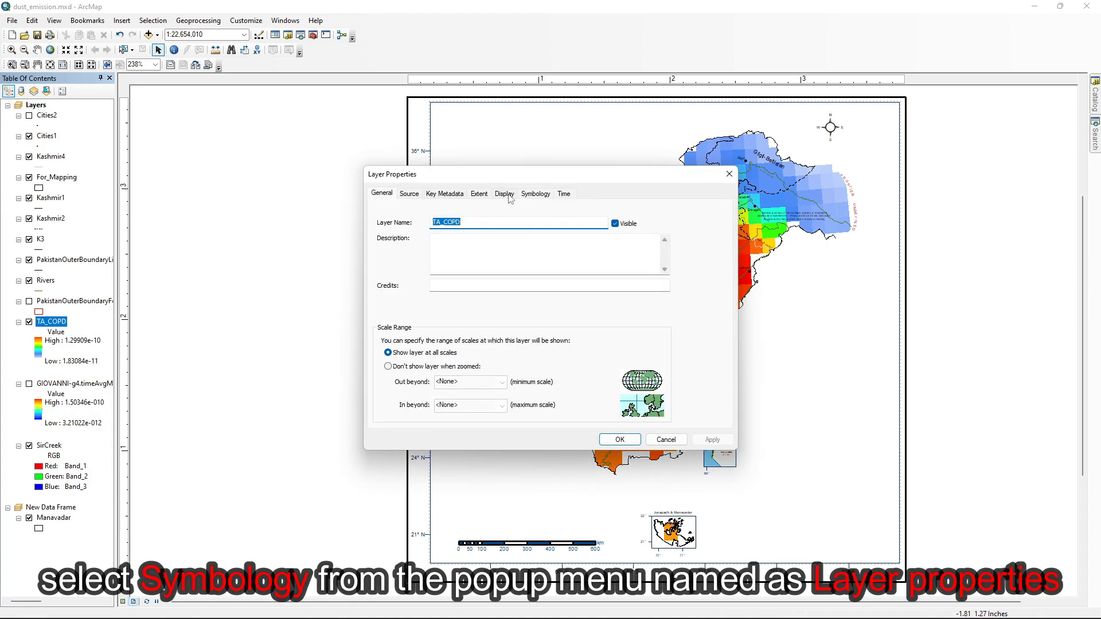
pyautogui.click(535, 194)
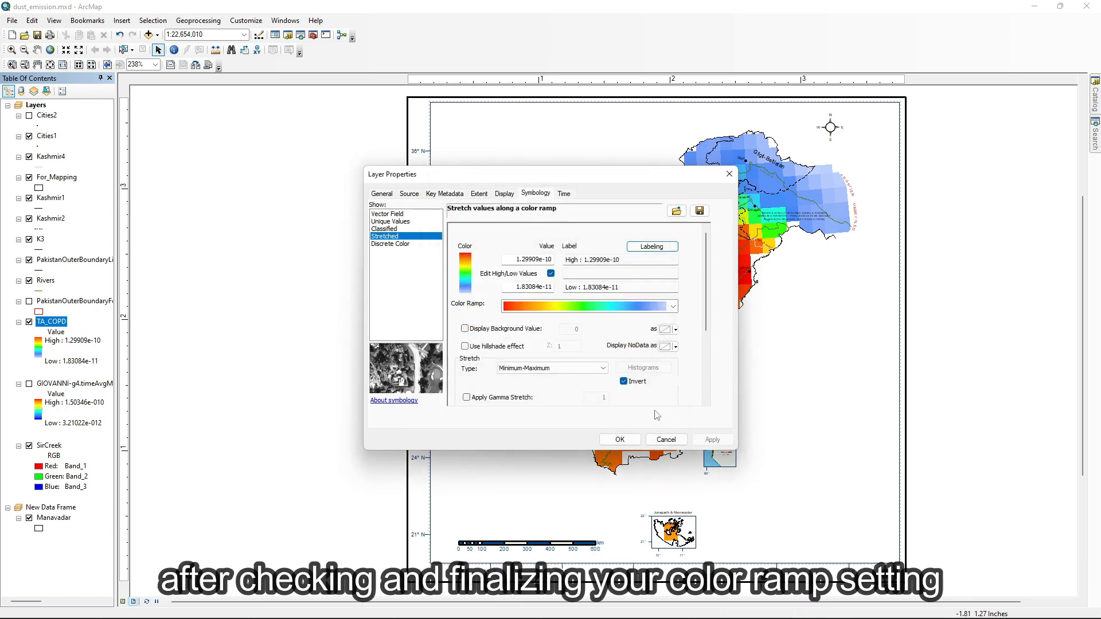
pyautogui.click(617, 439)
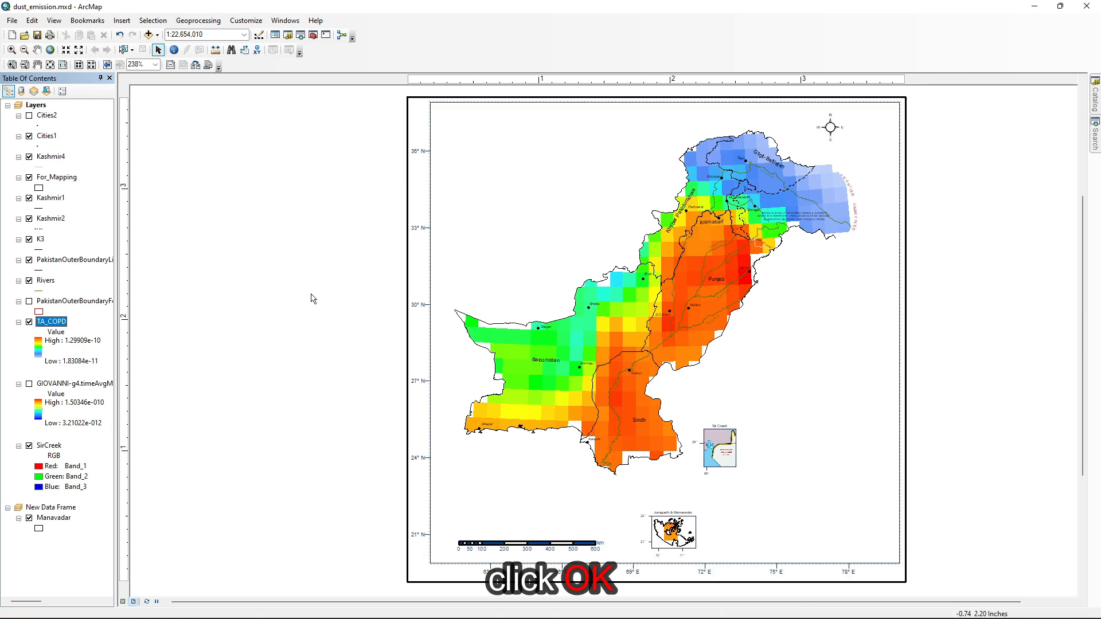
# Insert a new legend containing only the TA_COPD layer and place it on the layout.
pyautogui.click(121, 19)
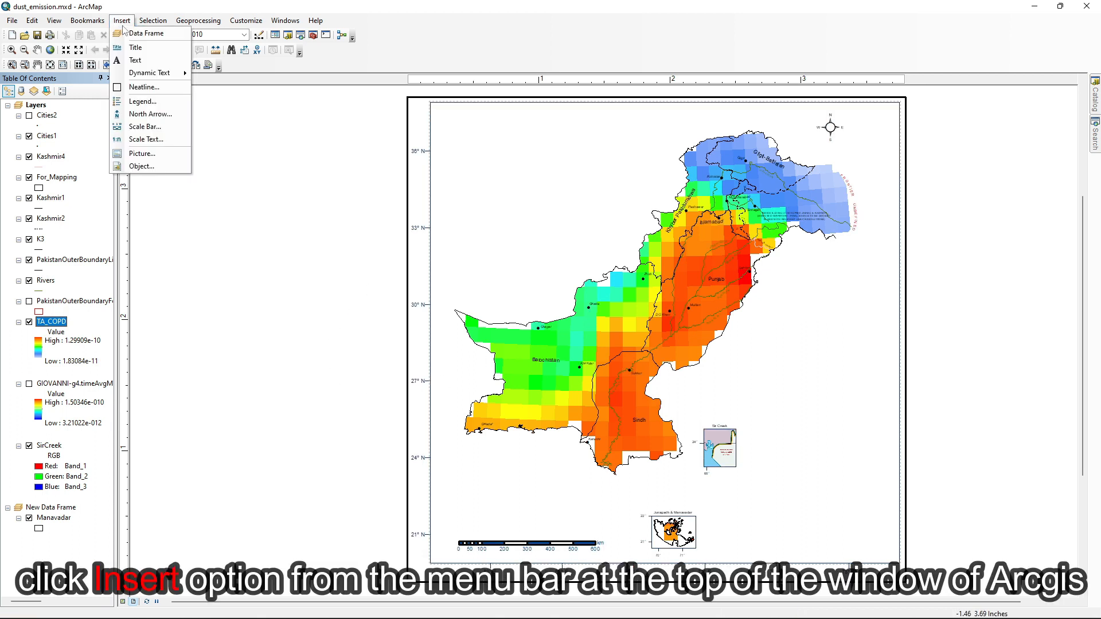
pyautogui.click(143, 100)
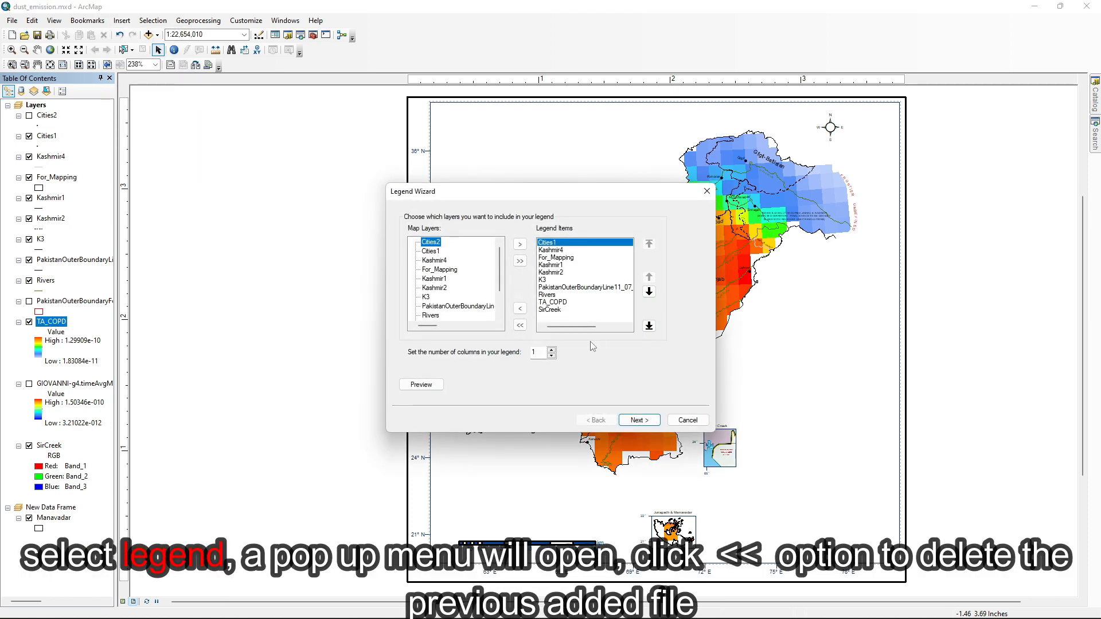
pyautogui.click(520, 324)
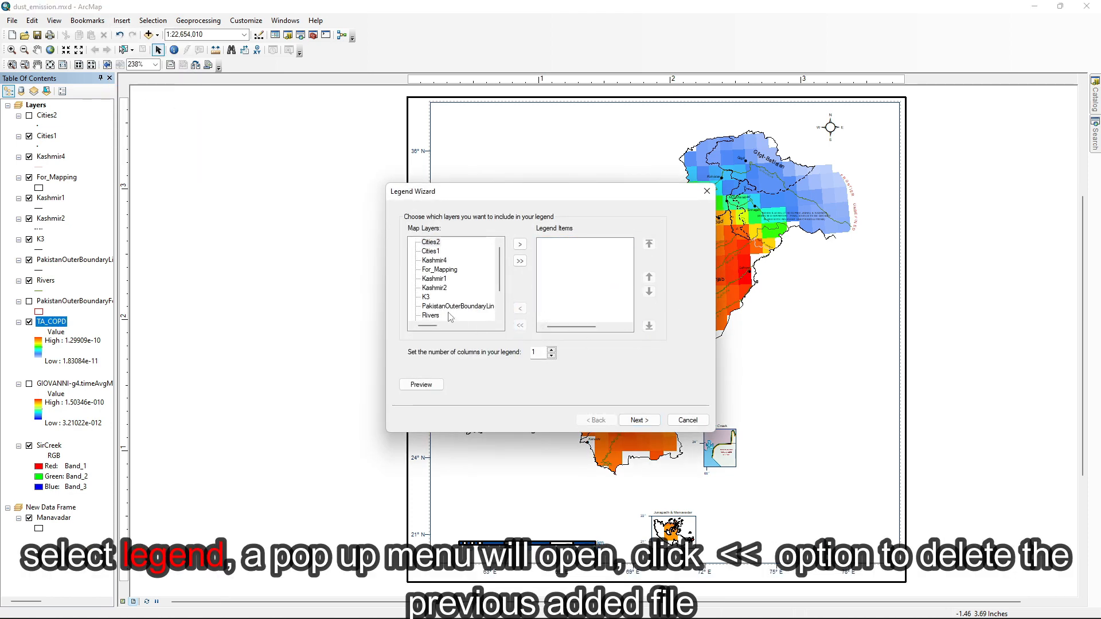
pyautogui.scroll(-3)
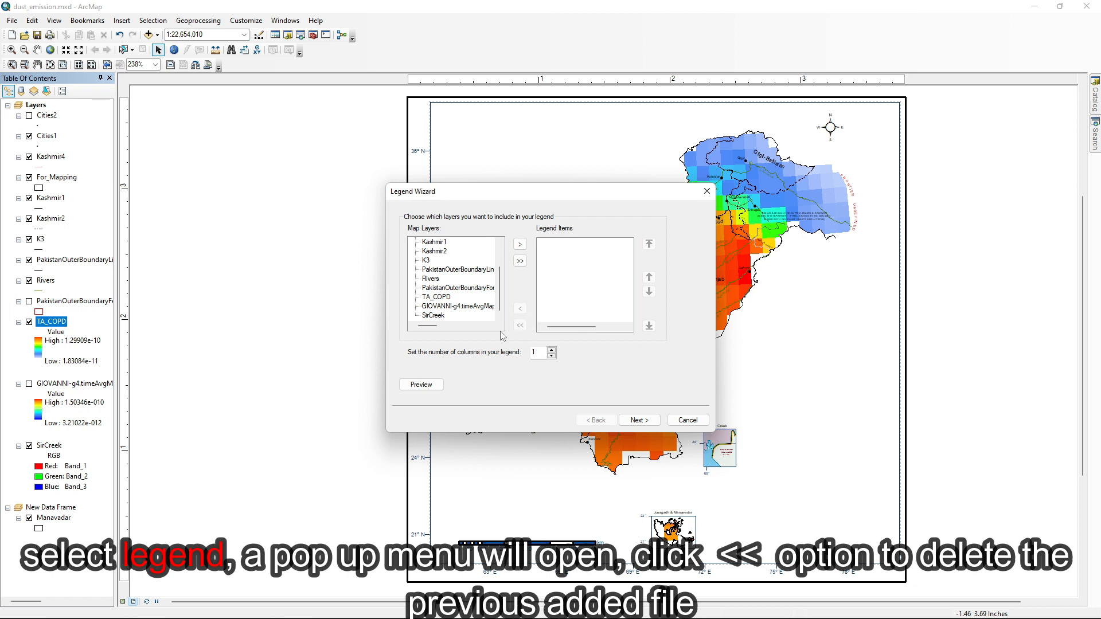
pyautogui.moveTo(132, 333)
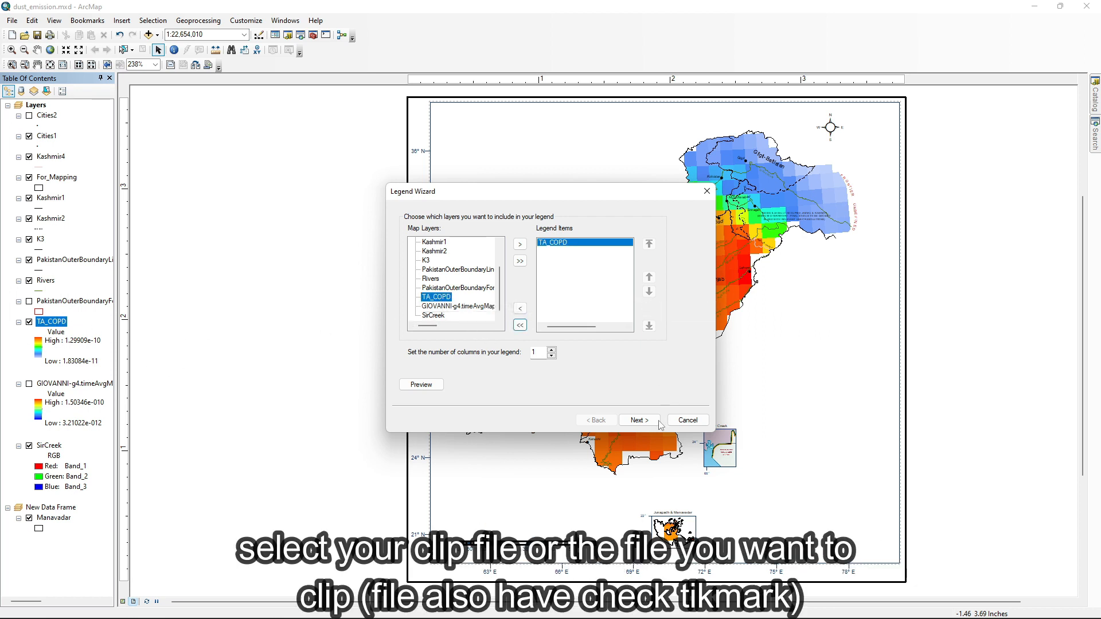
pyautogui.click(638, 420)
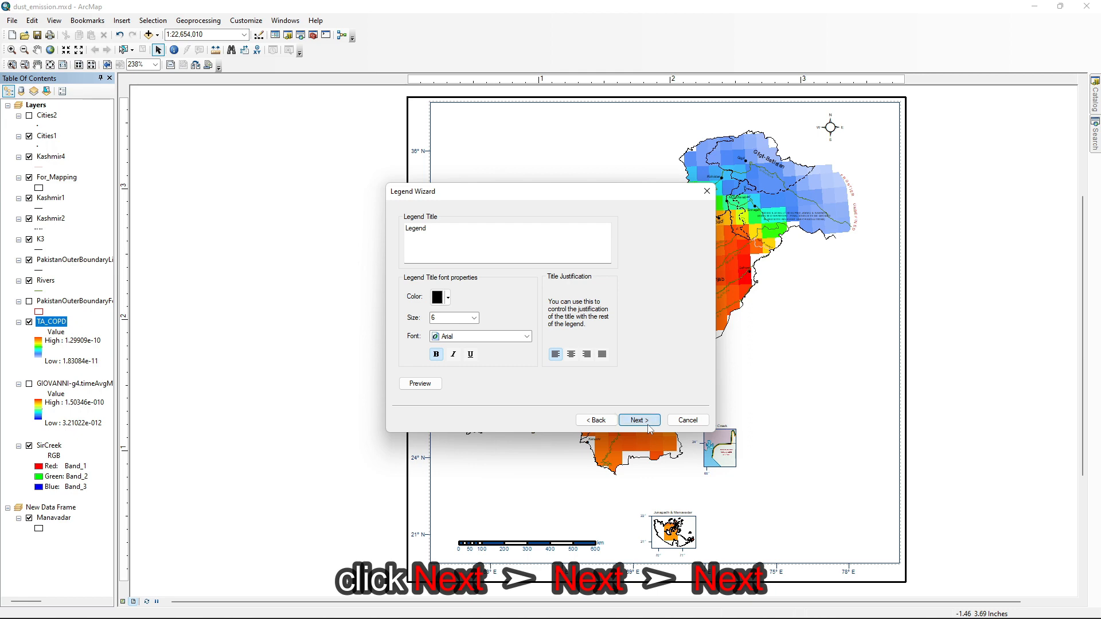
pyautogui.click(637, 419)
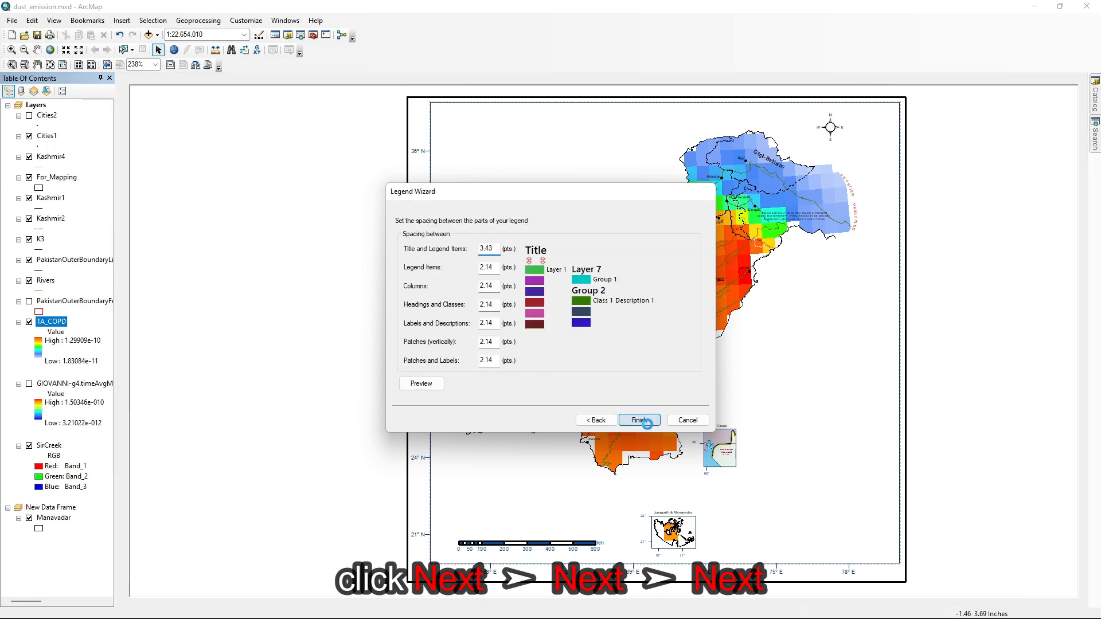
pyautogui.click(638, 420)
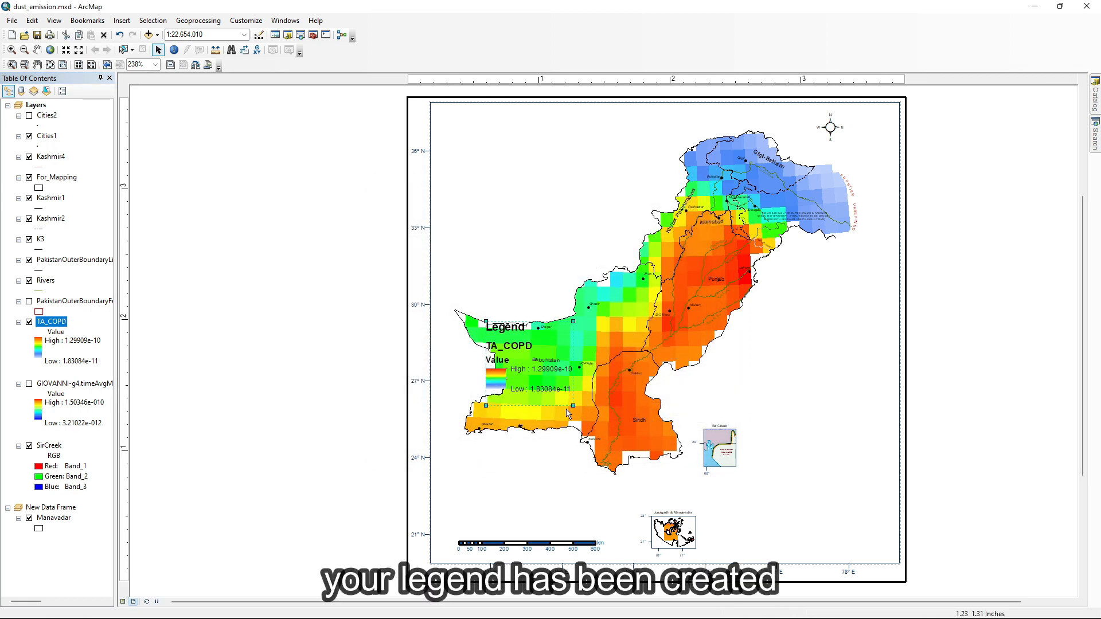
# Label the TA_COPD color ramp with six generated interval values in its symbology.
pyautogui.moveTo(533, 365); pyautogui.dragTo(340, 337)
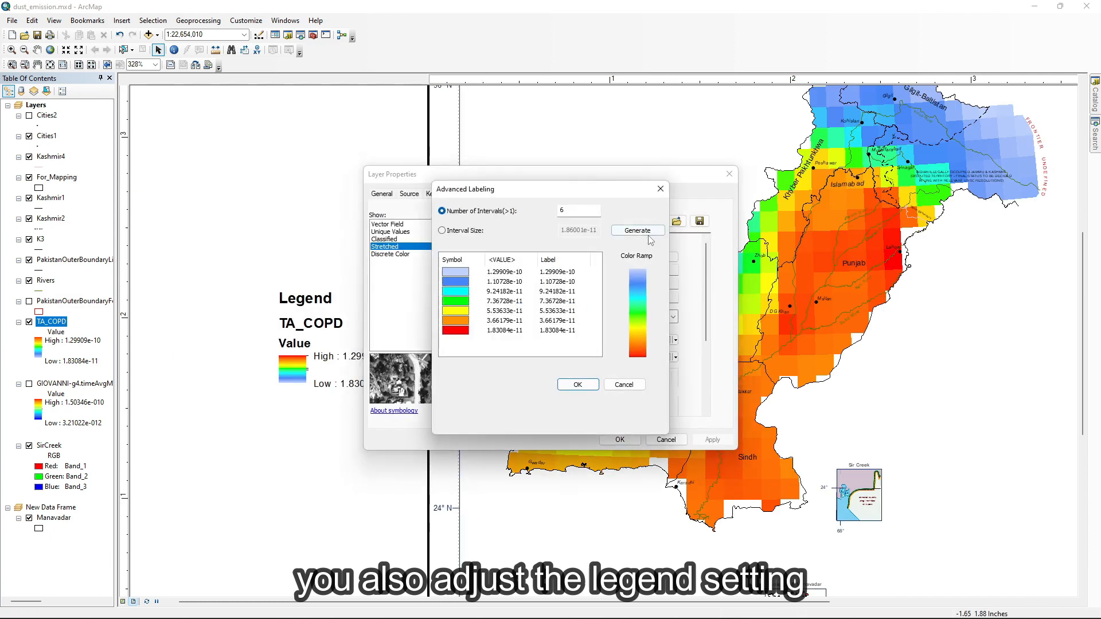
pyautogui.click(577, 384)
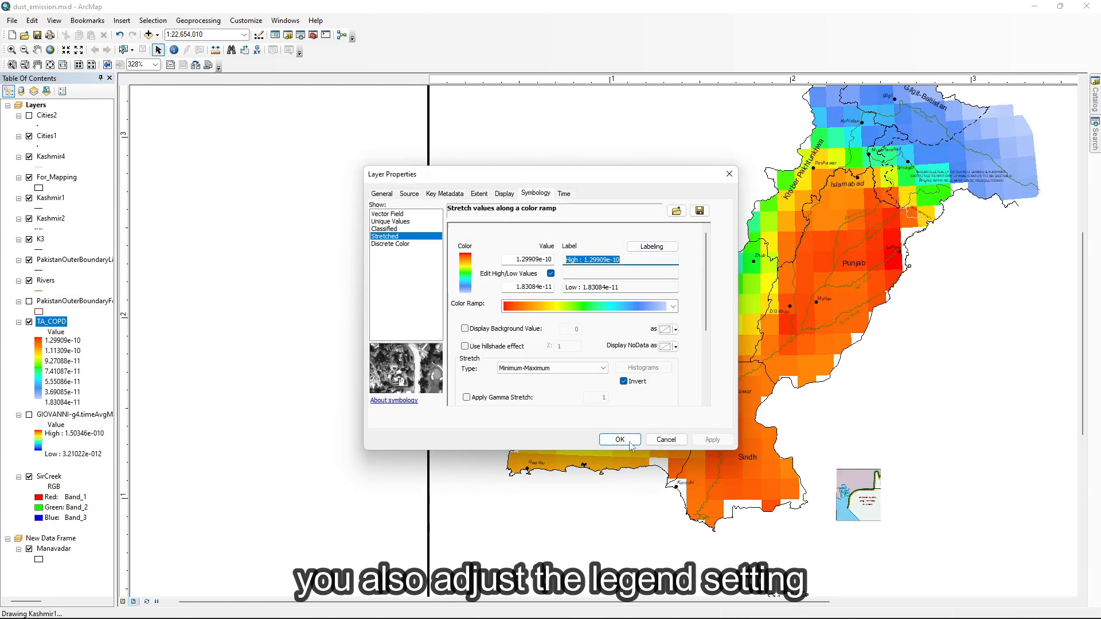
pyautogui.click(618, 440)
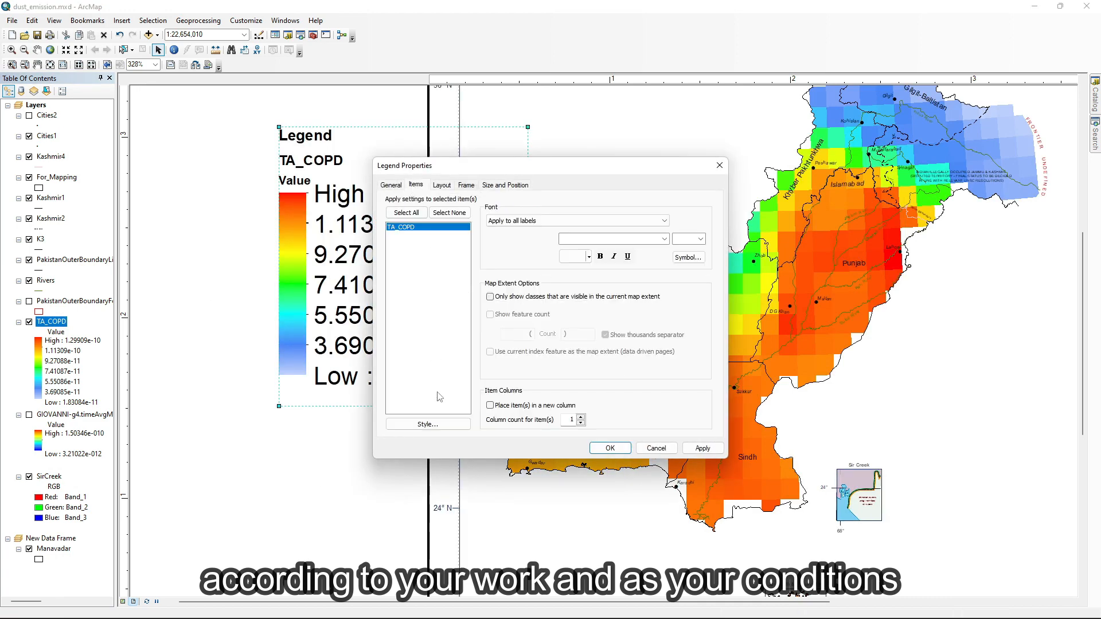
# Switch the legend item to a simple single-symbol style and go on to its symbol settings.
pyautogui.click(426, 423)
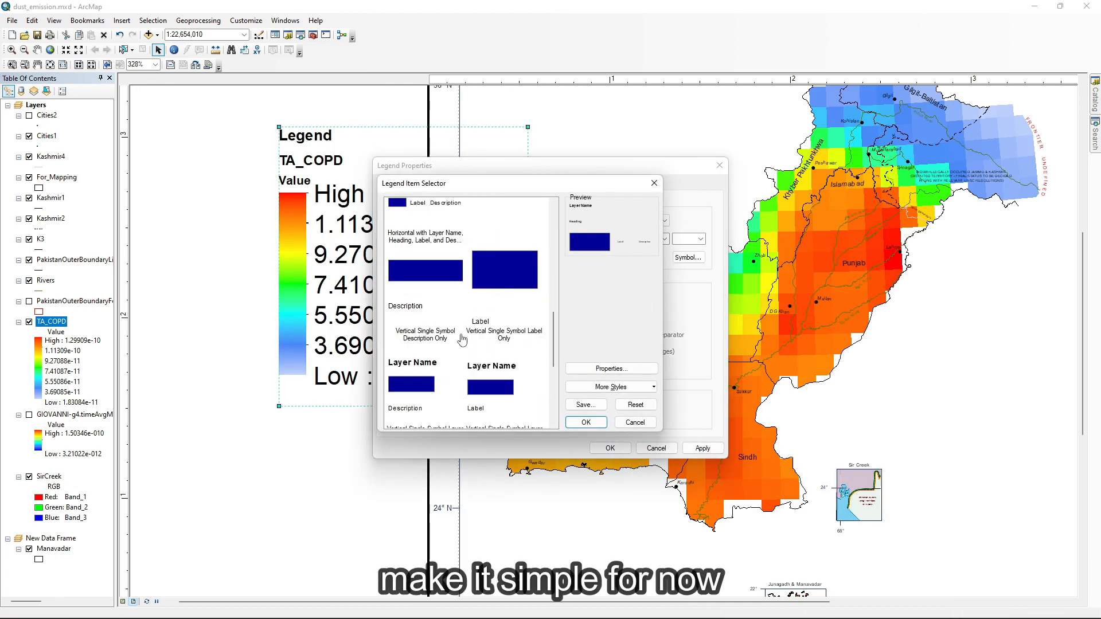
pyautogui.click(424, 334)
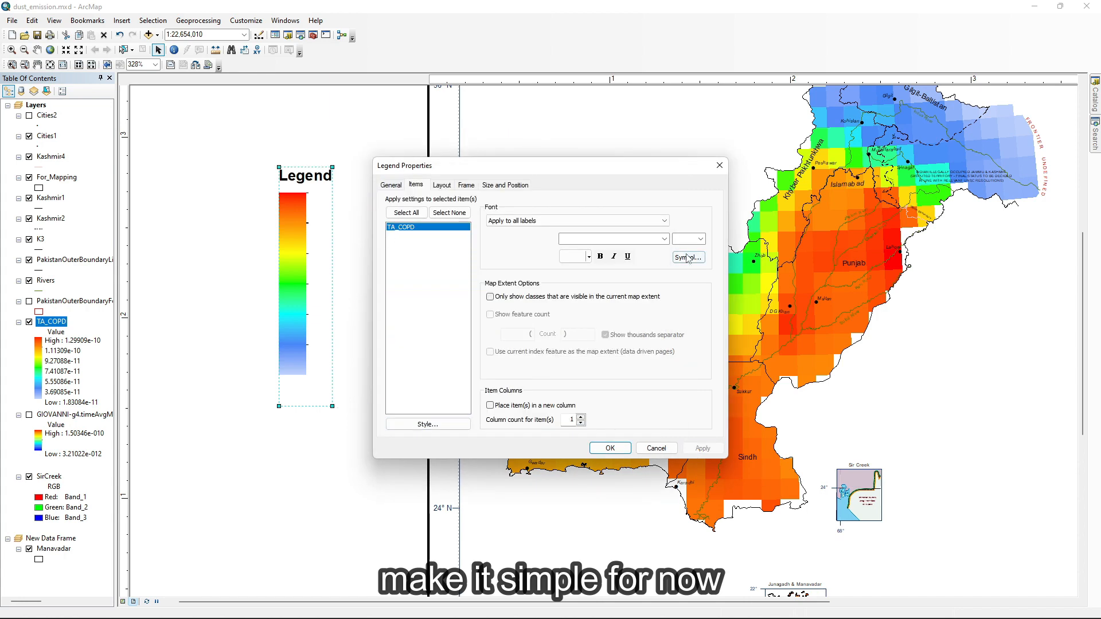
pyautogui.click(428, 423)
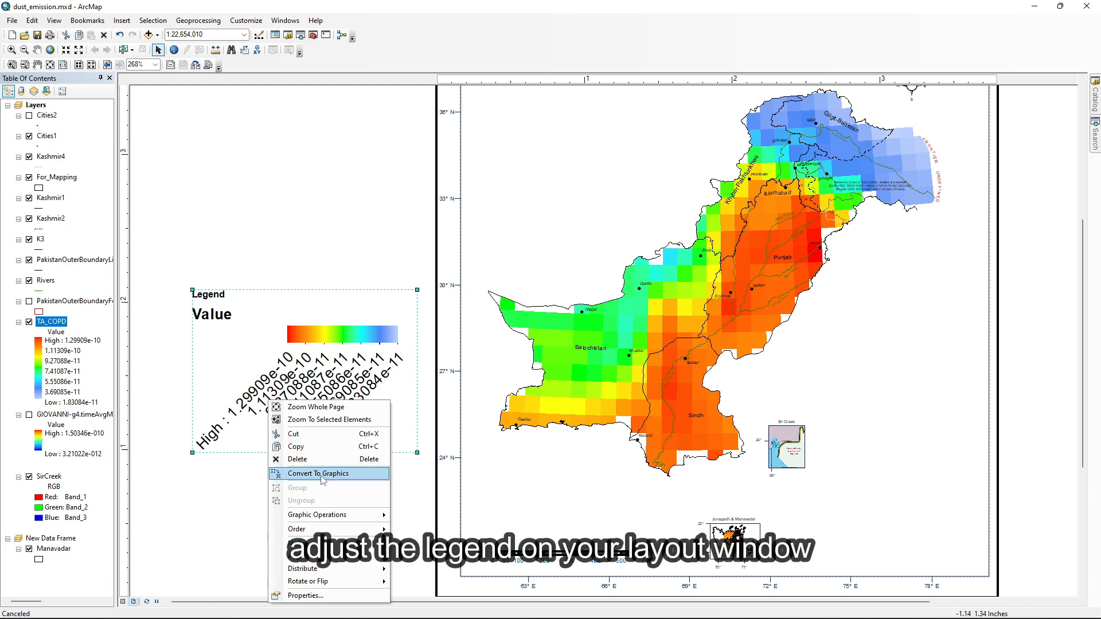
pyautogui.moveTo(316, 479)
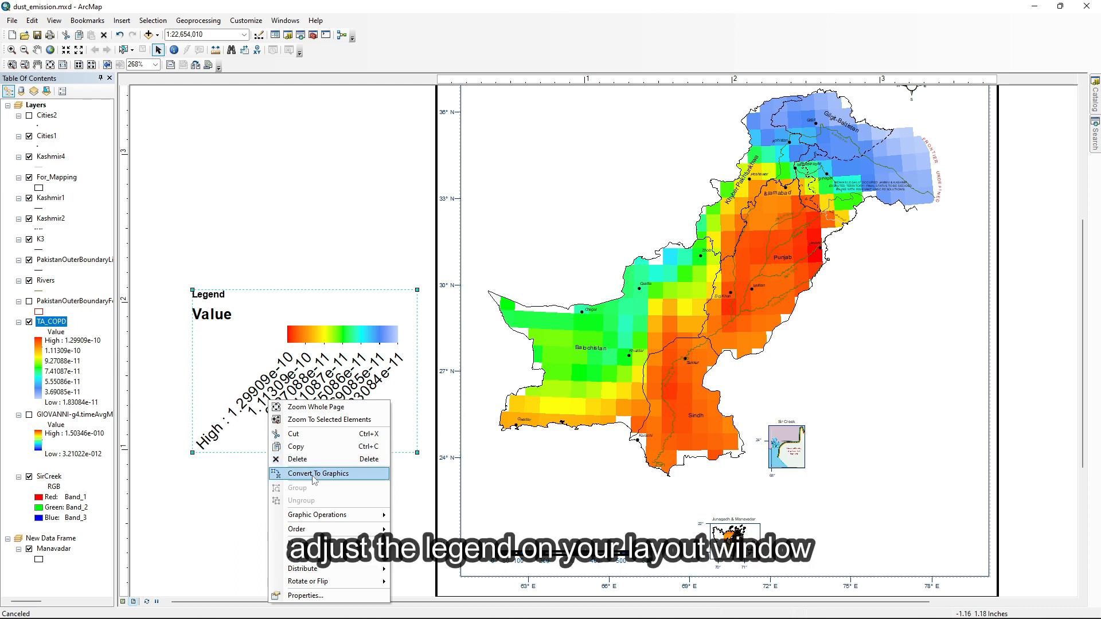
# Convert the TA_COPD legend on the layout to graphics.
pyautogui.click(317, 472)
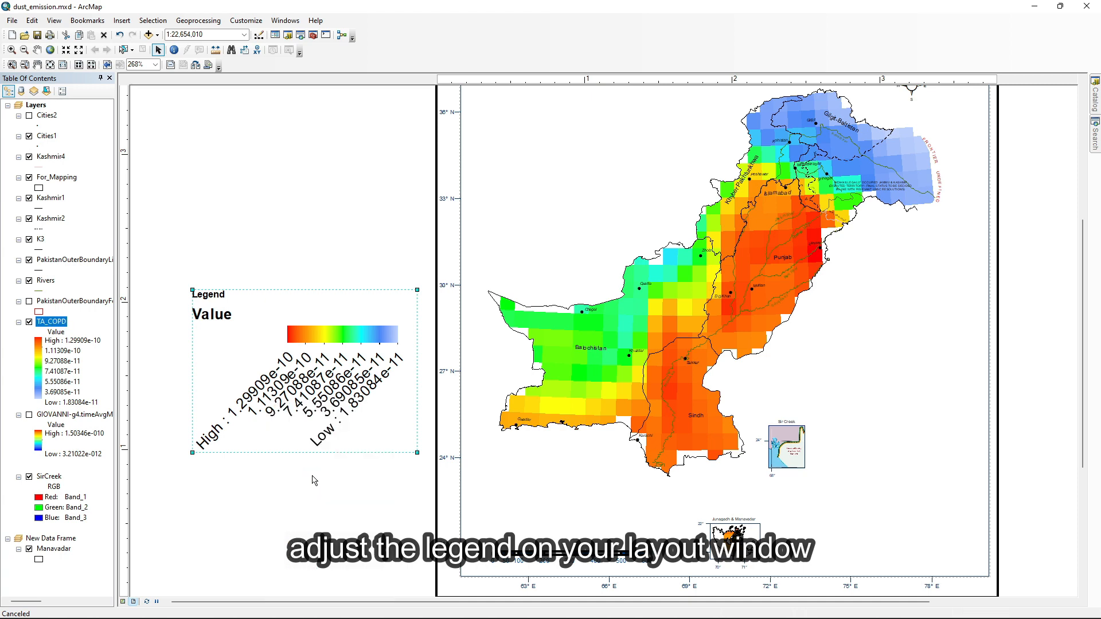